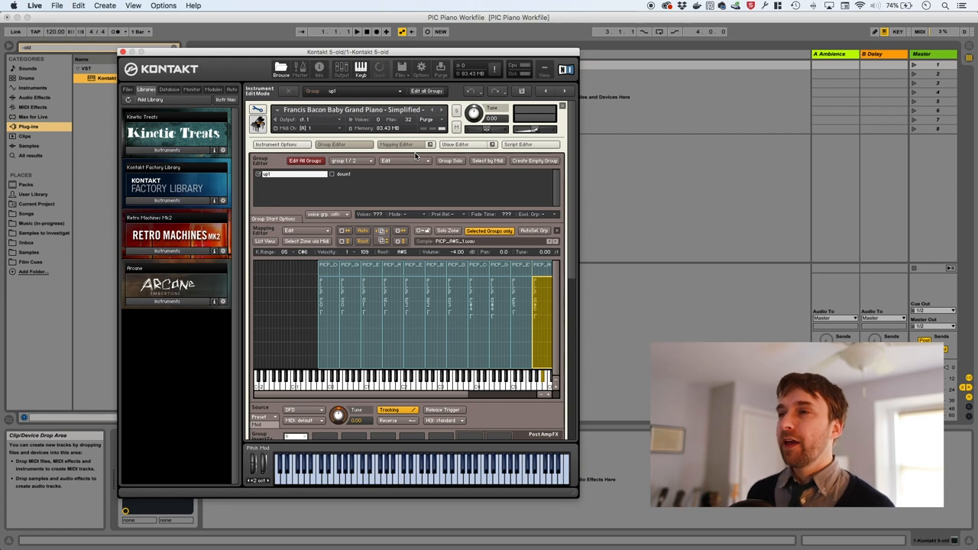
mouse_move(285, 181)
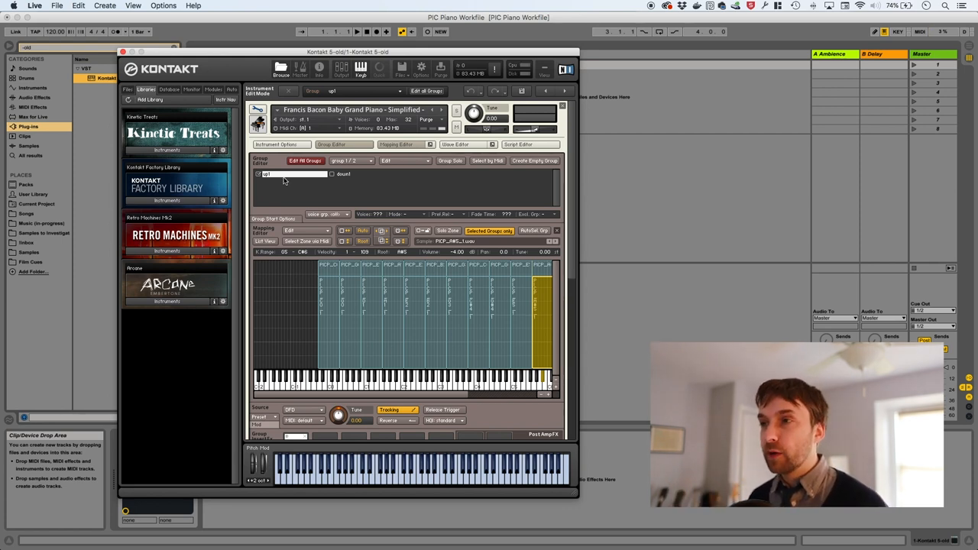
- Select the group area in the Group Editor to add a pedal-down group beside the existing one
left_click(344, 175)
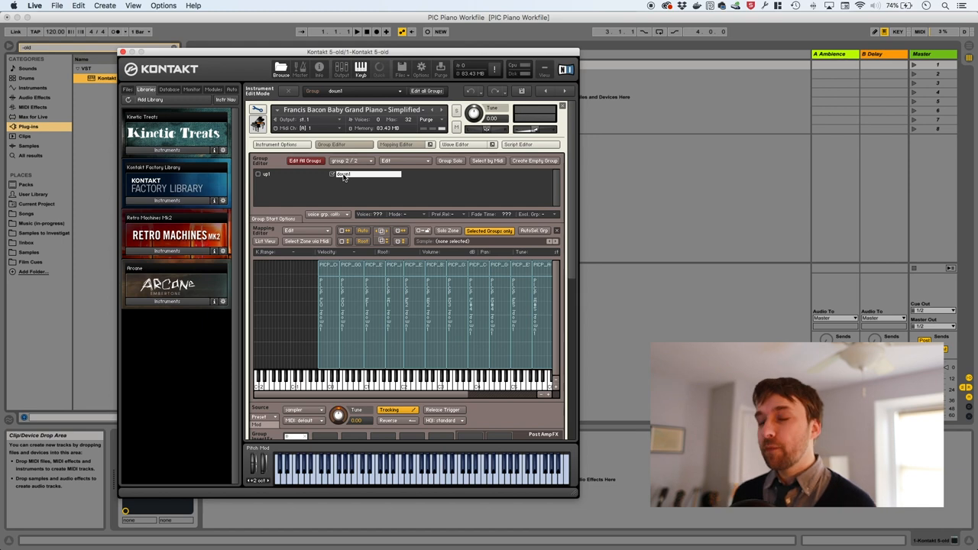
mouse_move(281, 176)
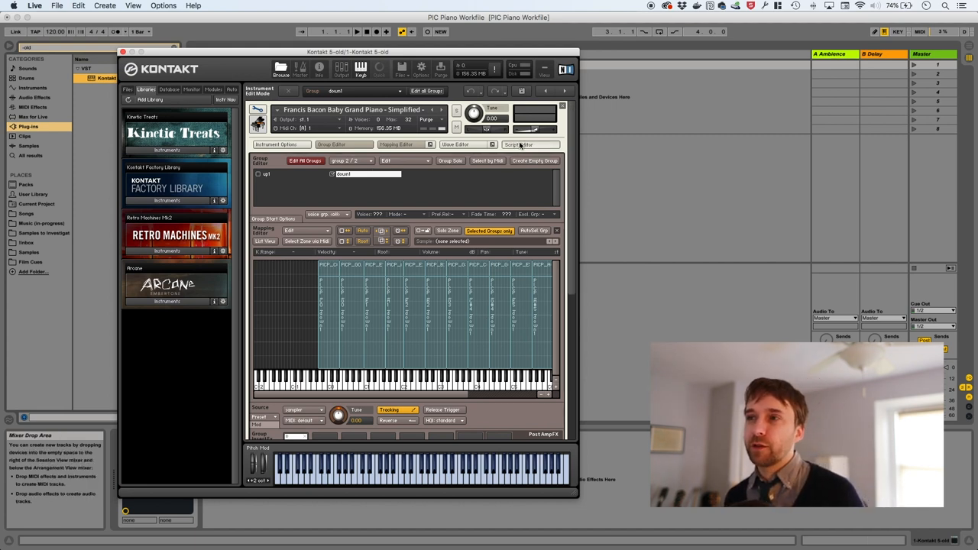
- Enter the instrument script's edit mode and write 'on note' below the on init block's 'end on'
left_click(520, 144)
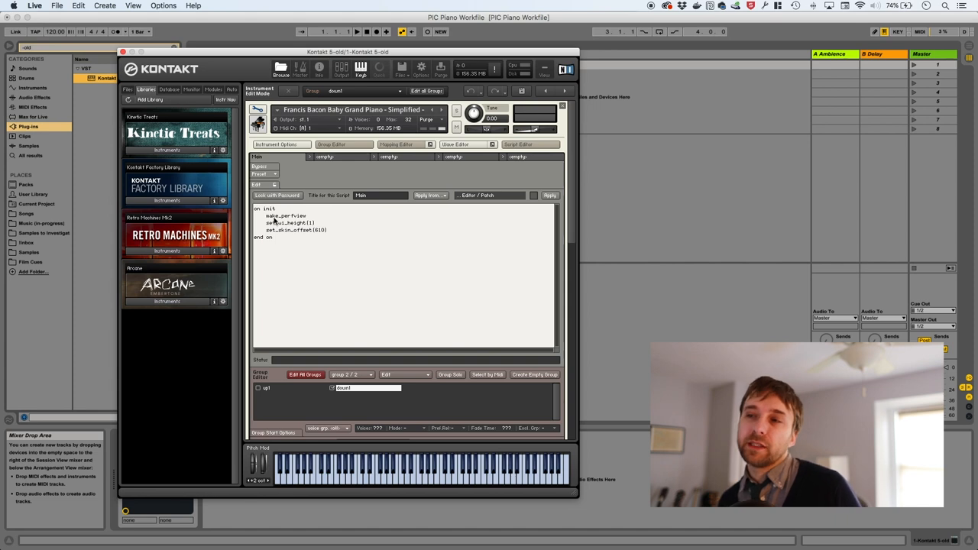
double_click(284, 216)
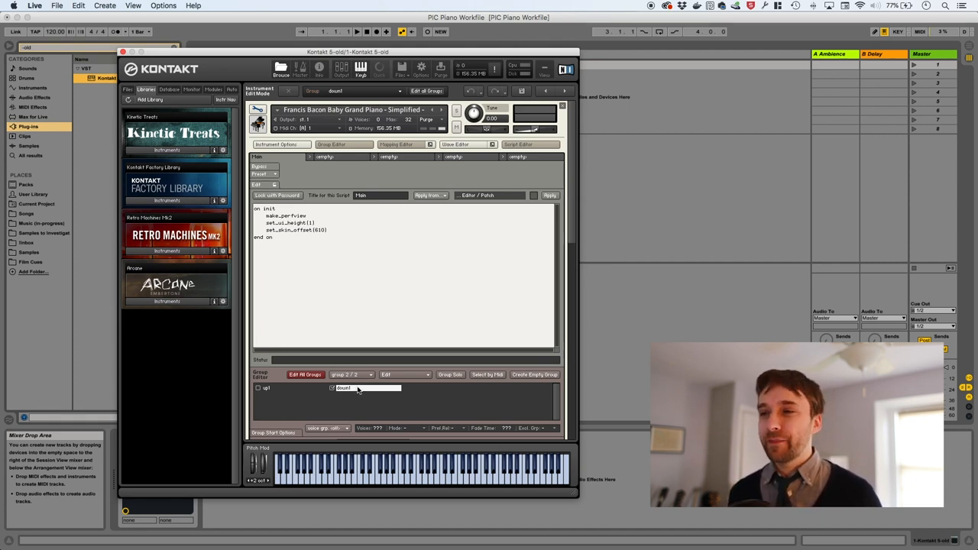
left_click(260, 389)
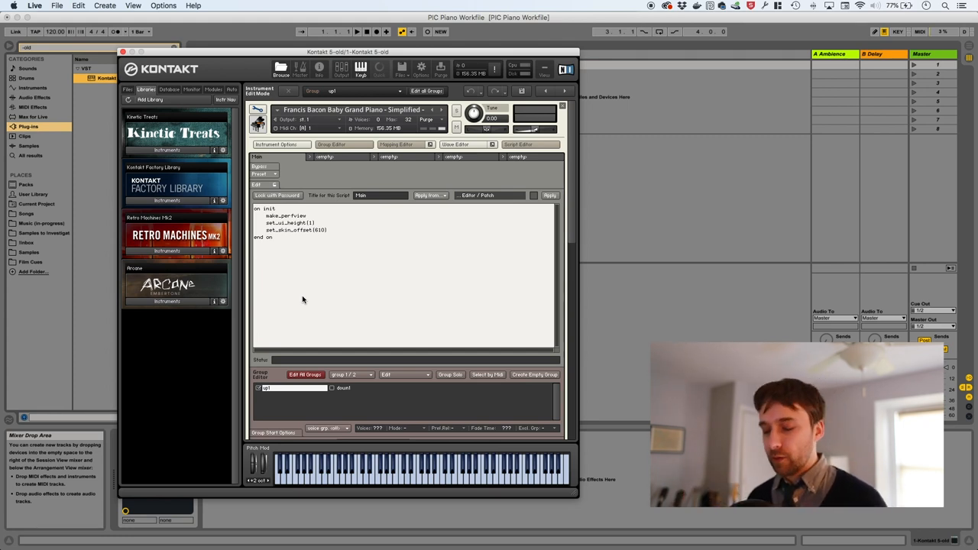
type("on note")
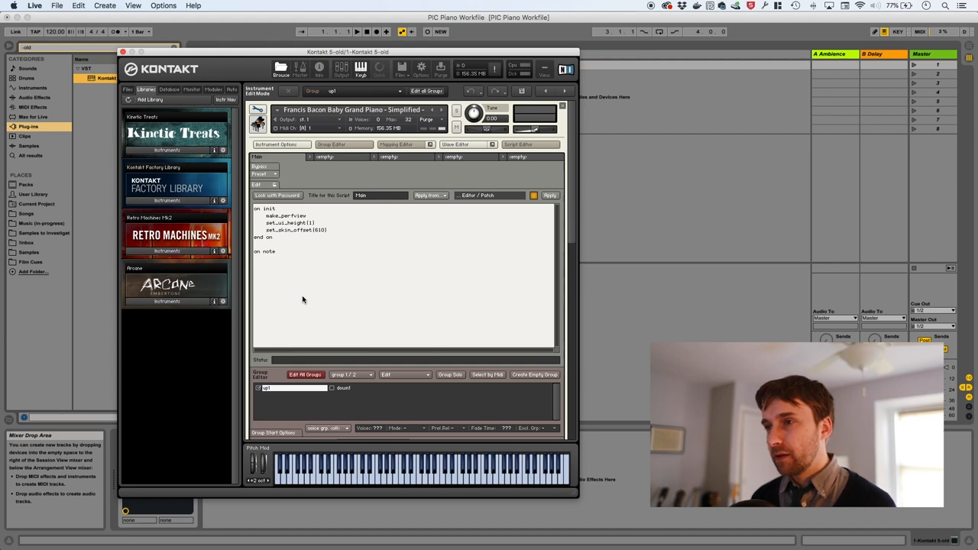
- Write 'disallow_group($ALL_GROUPS)' inside the on note callback and apply the script
left_click(550, 196)
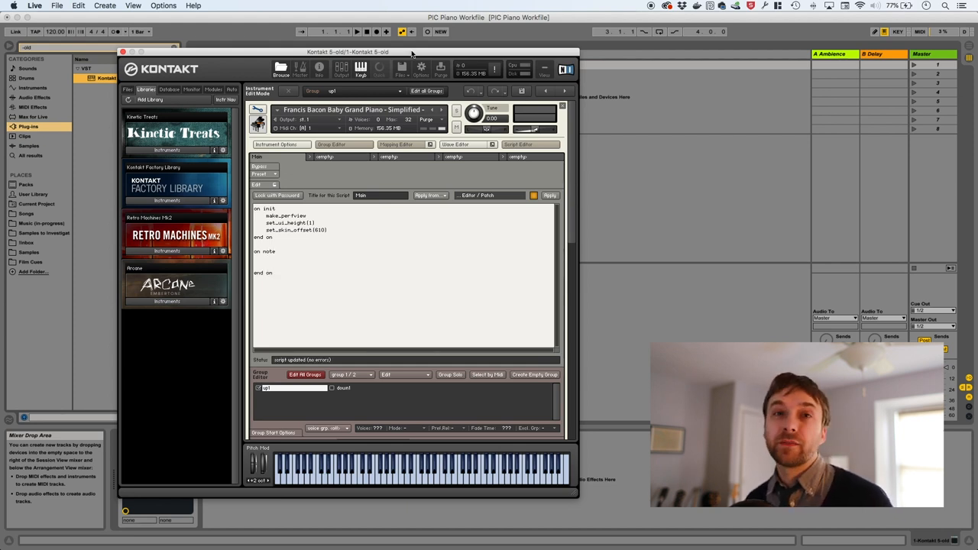
left_click(266, 259)
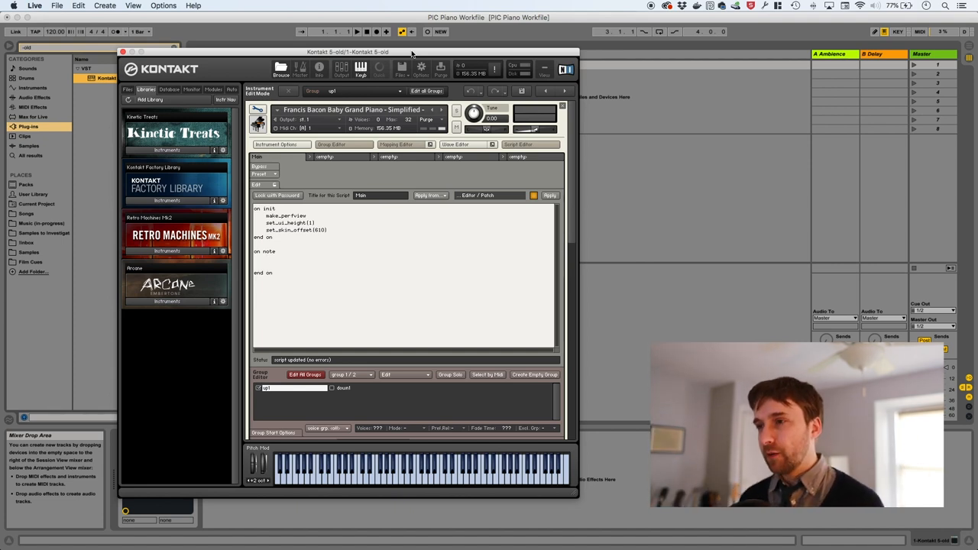
type("disallow_")
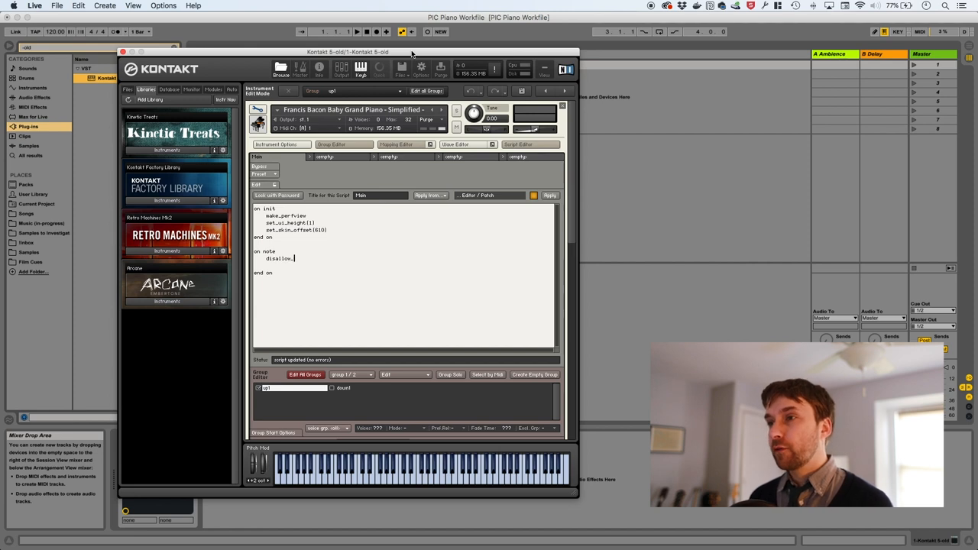
type("group")
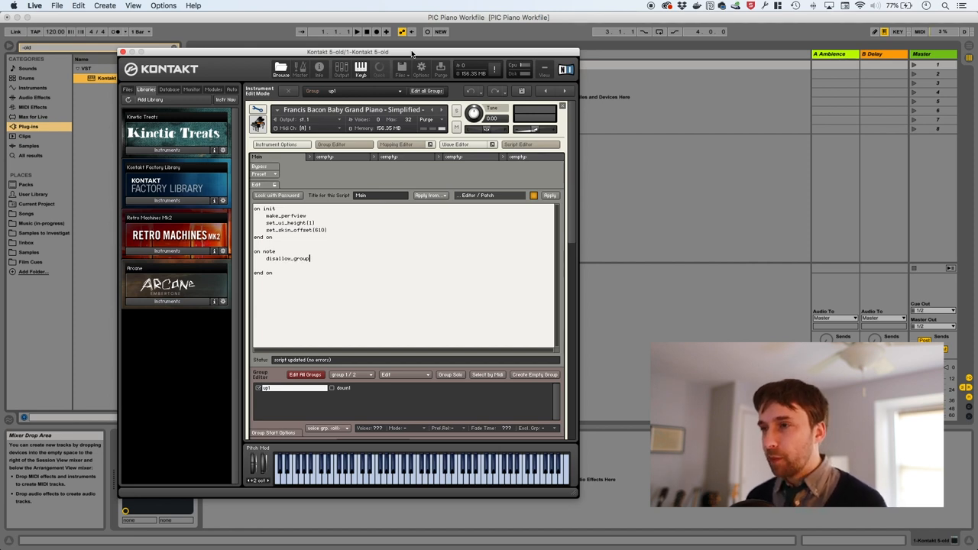
type("$ALL")
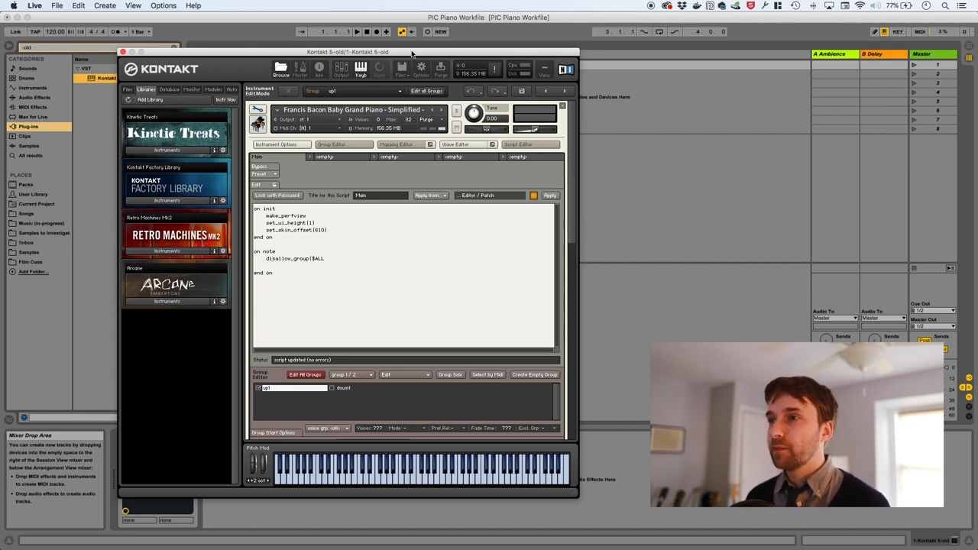
type("_GROUPS)")
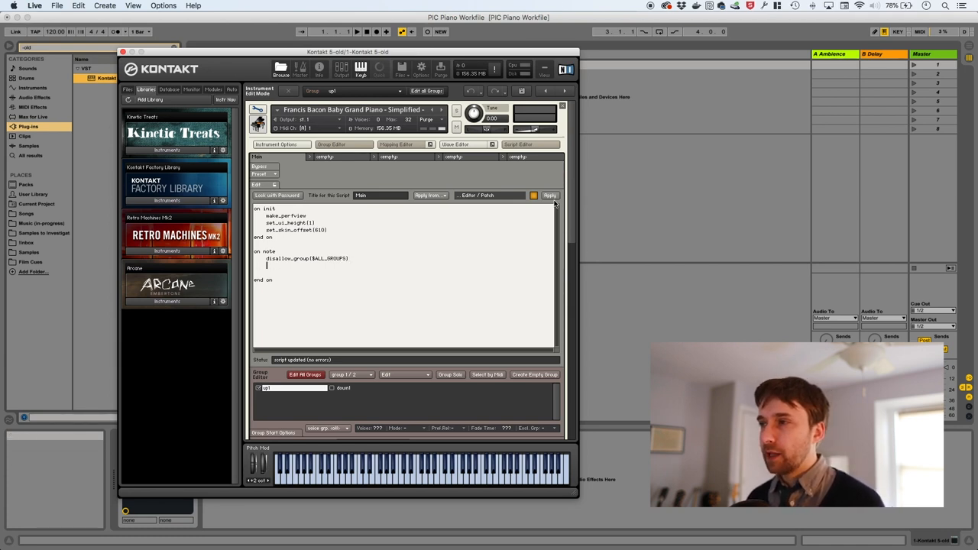
left_click(550, 196)
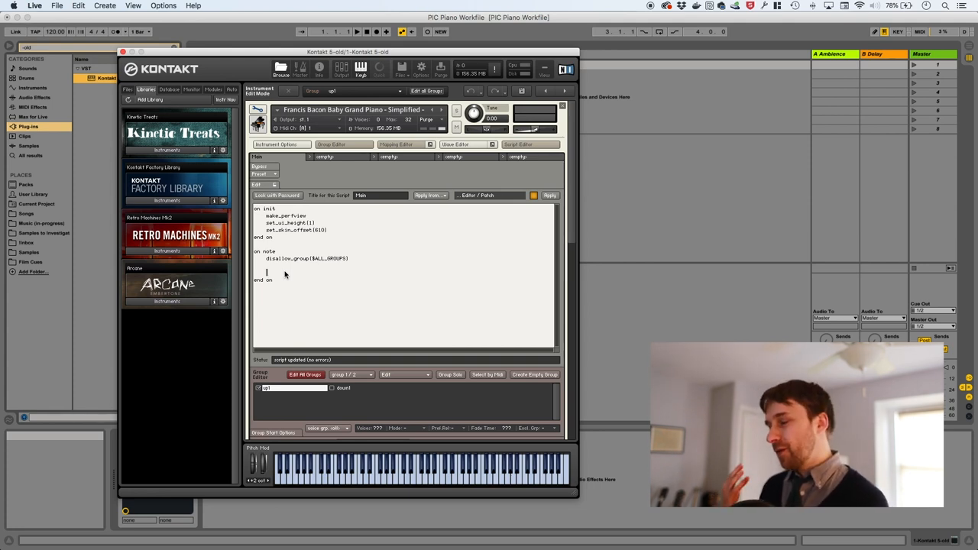
- Write an if on the sustain test allowing group 1, else allowing group 0, closed with end if
type("if($CC[64")
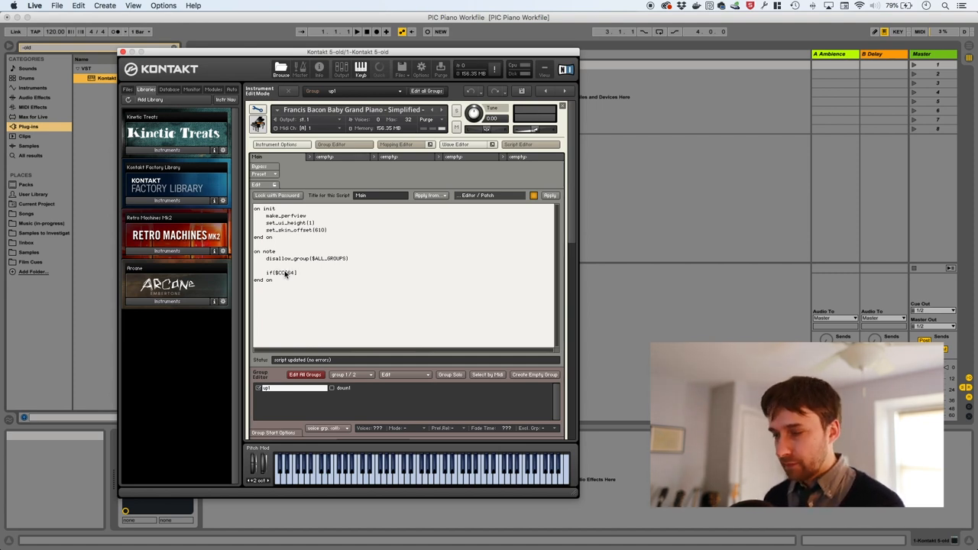
type("> 0]")
type("end if")
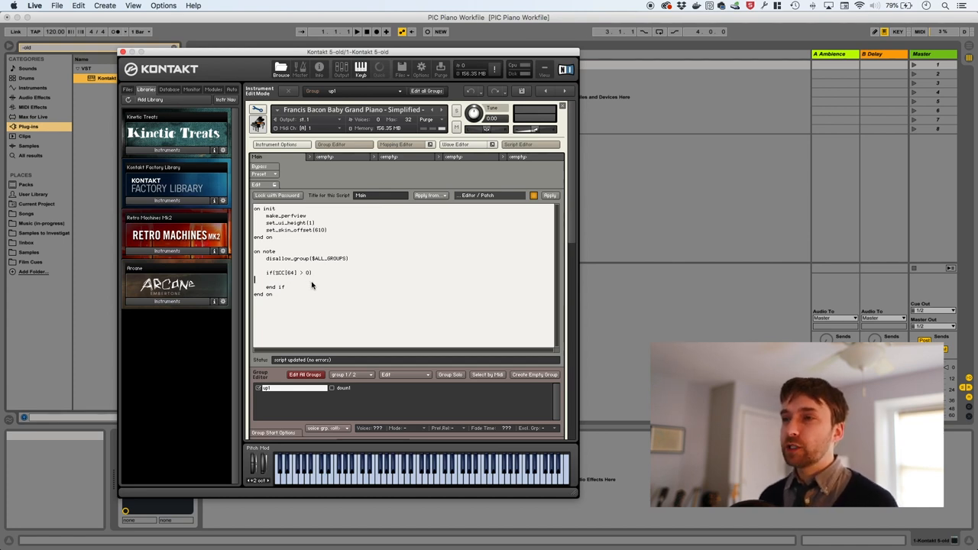
type("allow_group(1")
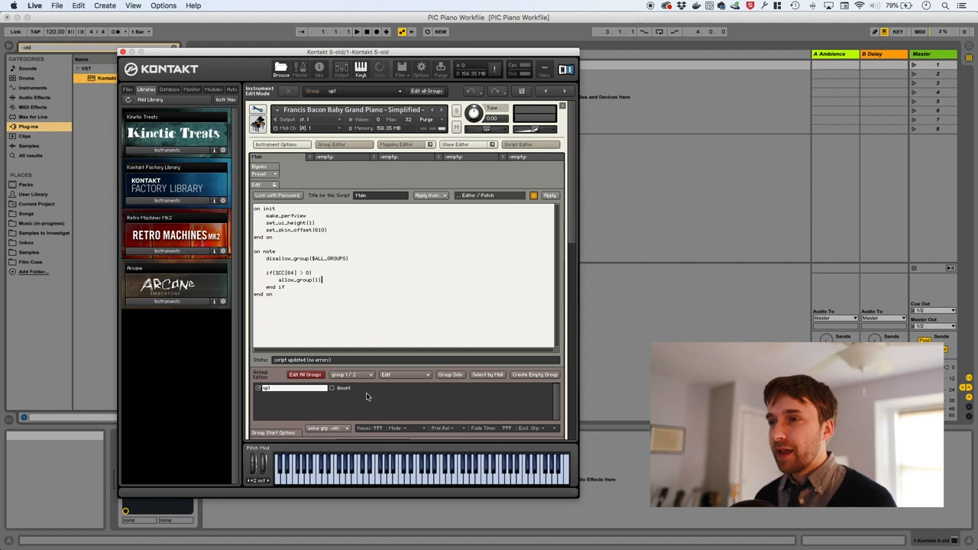
type("else")
type("allow_group(0)")
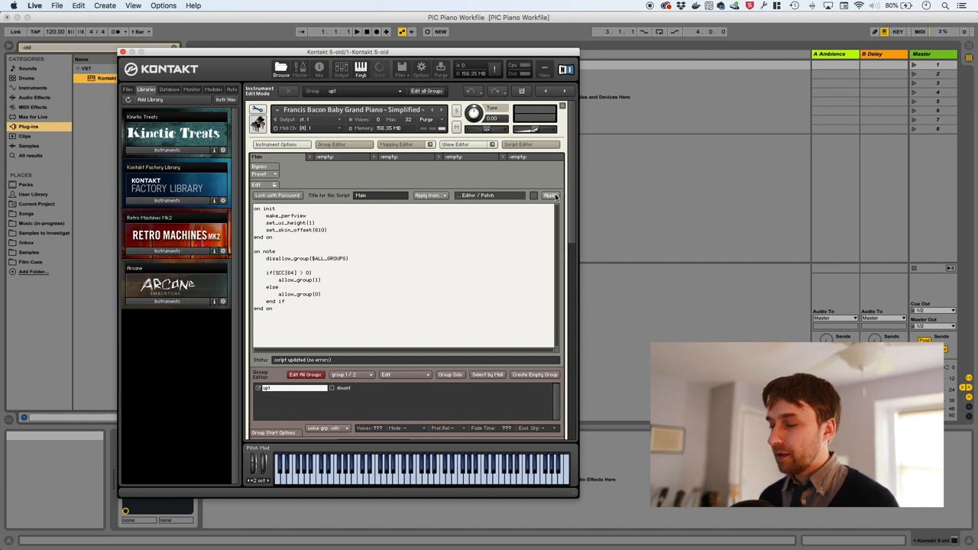
double_click(294, 388)
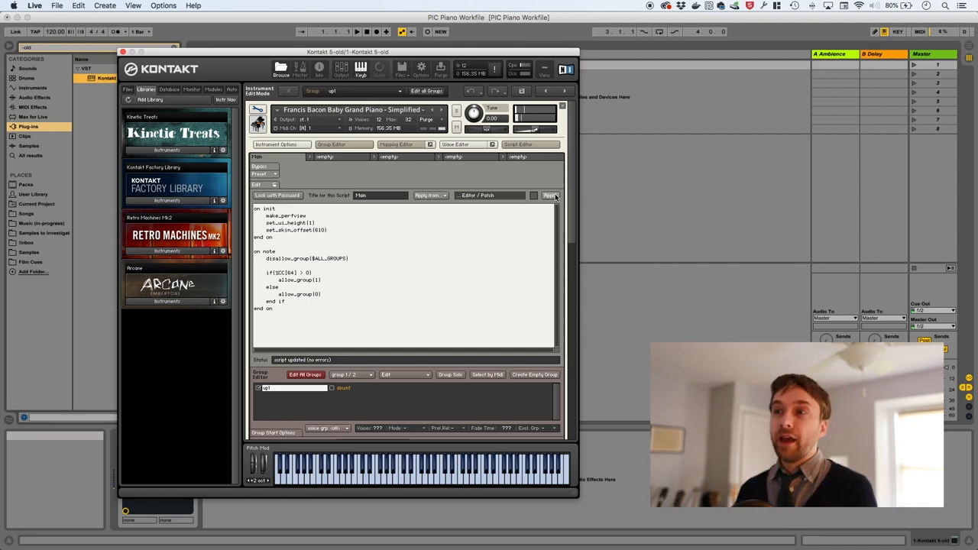
left_click(550, 195)
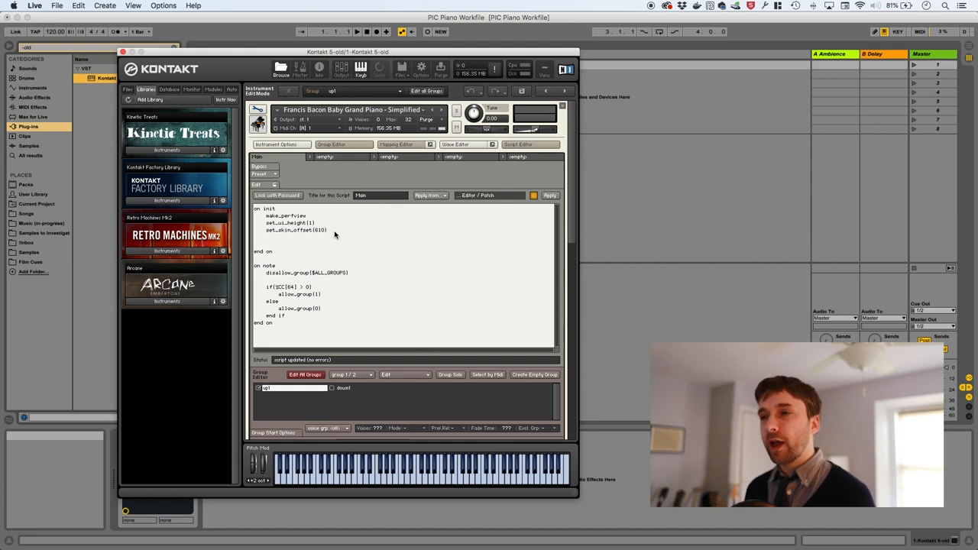
double_click(284, 287)
type("de")
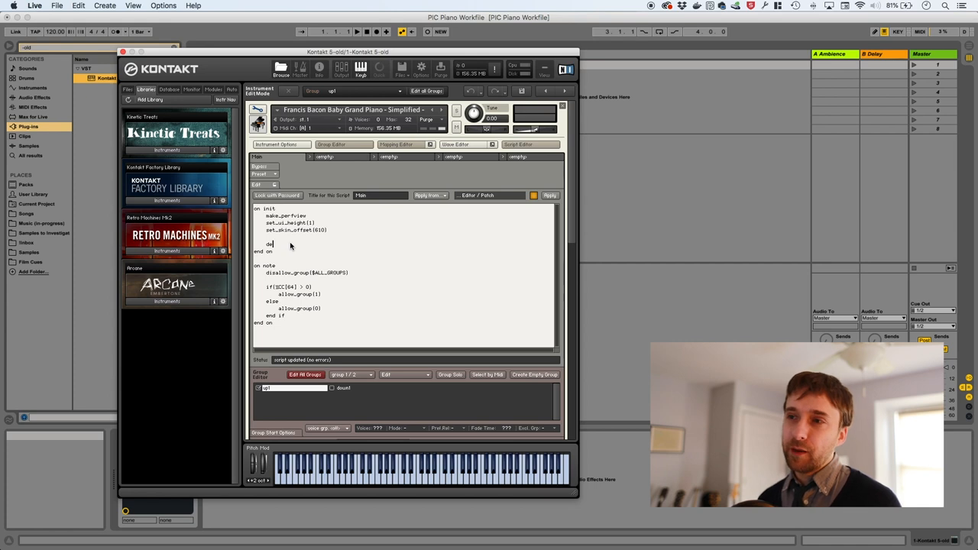
- Write 'declare $sustain_on := 0' in on init and start on controller with 'if ($CC_NUM = 64)'
type("clare $sustain")
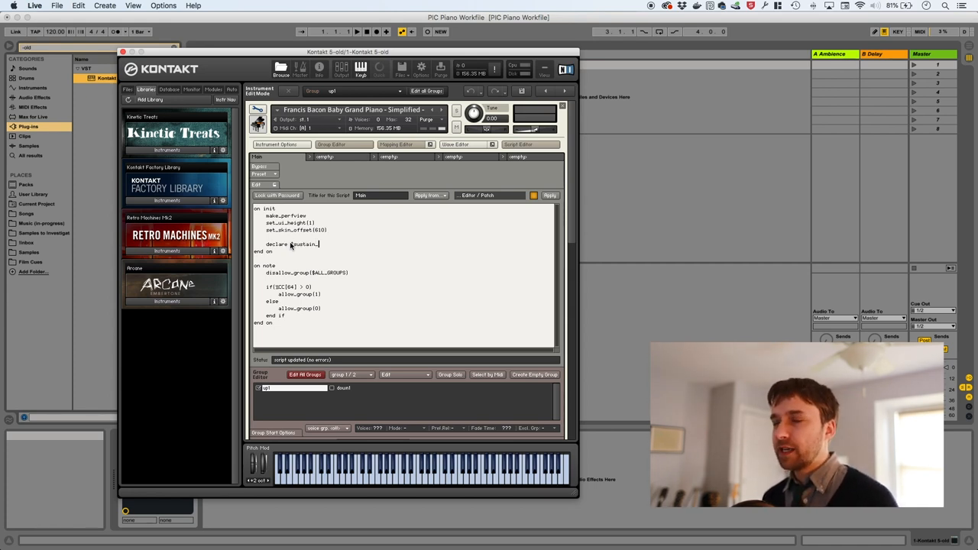
type("_on")
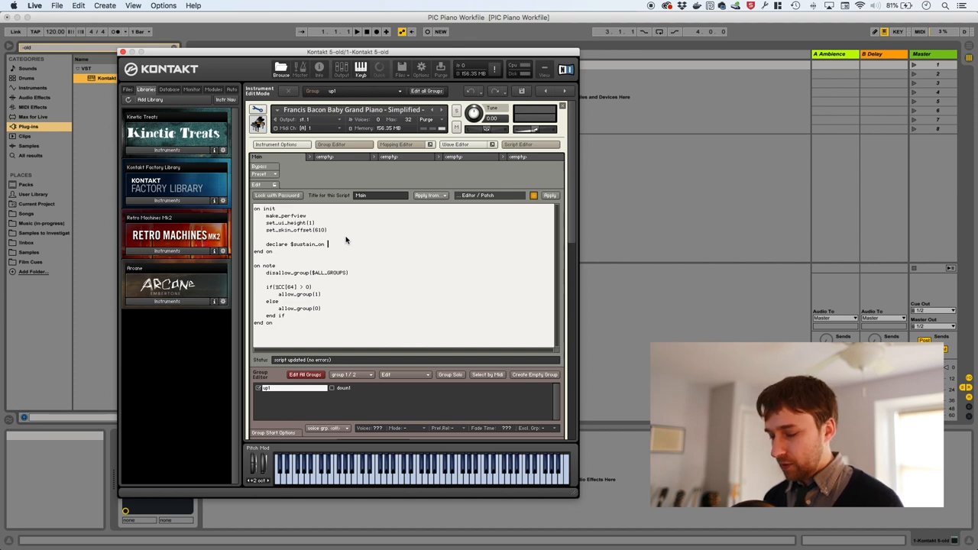
type(":= 0")
type("if")
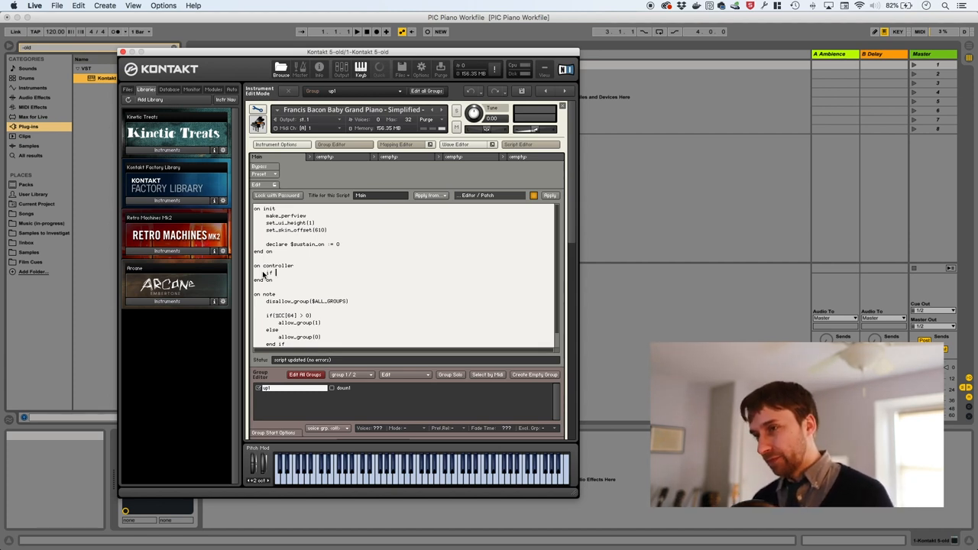
type("($CC_NU")
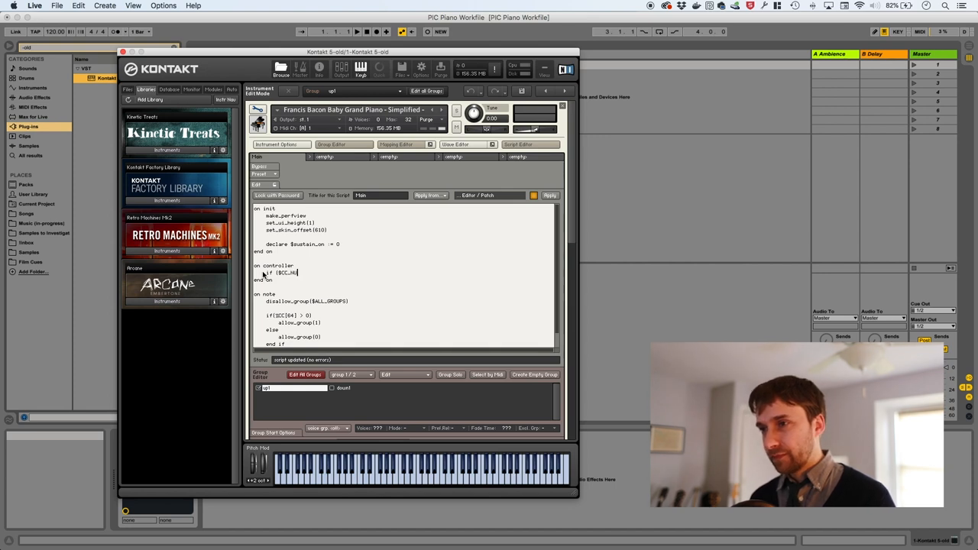
type("= 64")
type("end if")
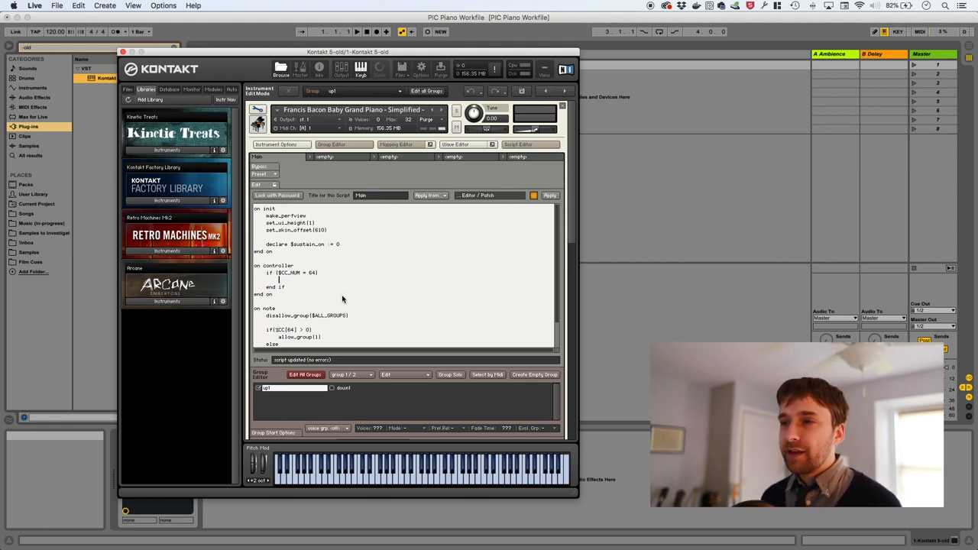
- Inside the CC64 check, write if (%CC[64] > 0) $sustain_on := 1 else $sustain_on := 0 end if
scroll("down", 3)
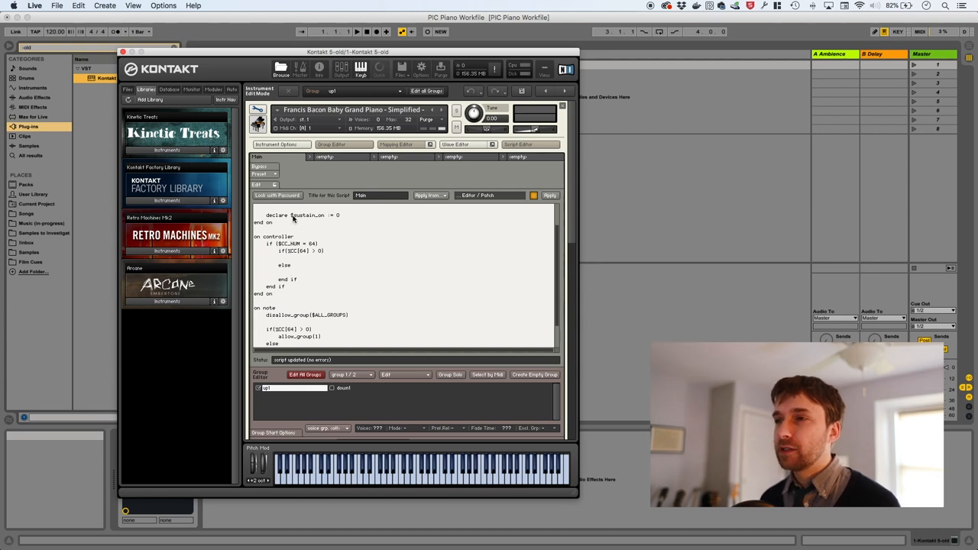
double_click(307, 214)
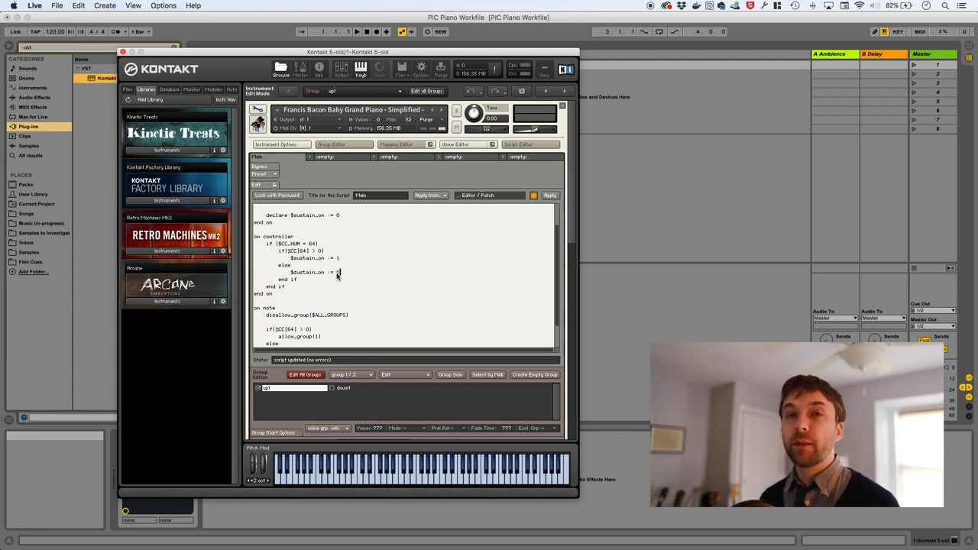
mouse_move(305, 243)
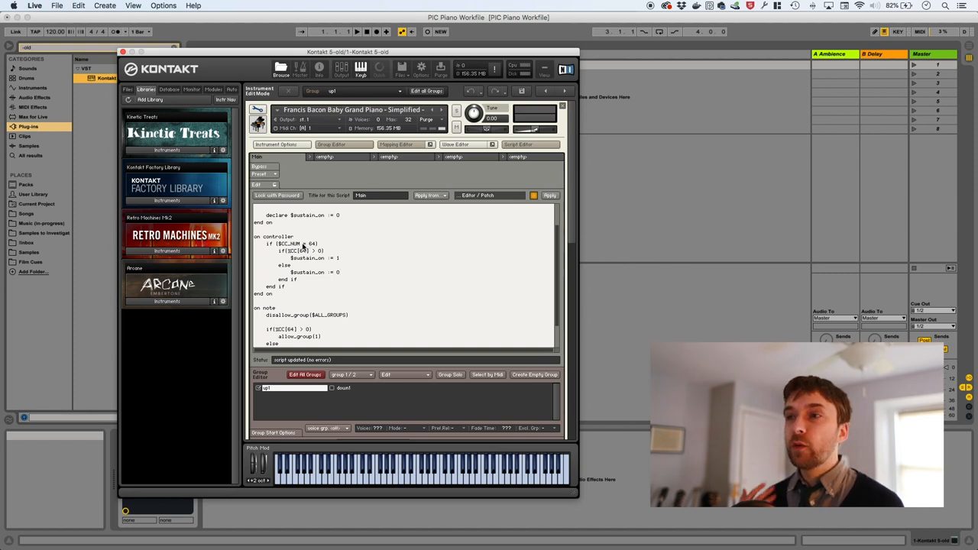
left_click(339, 272)
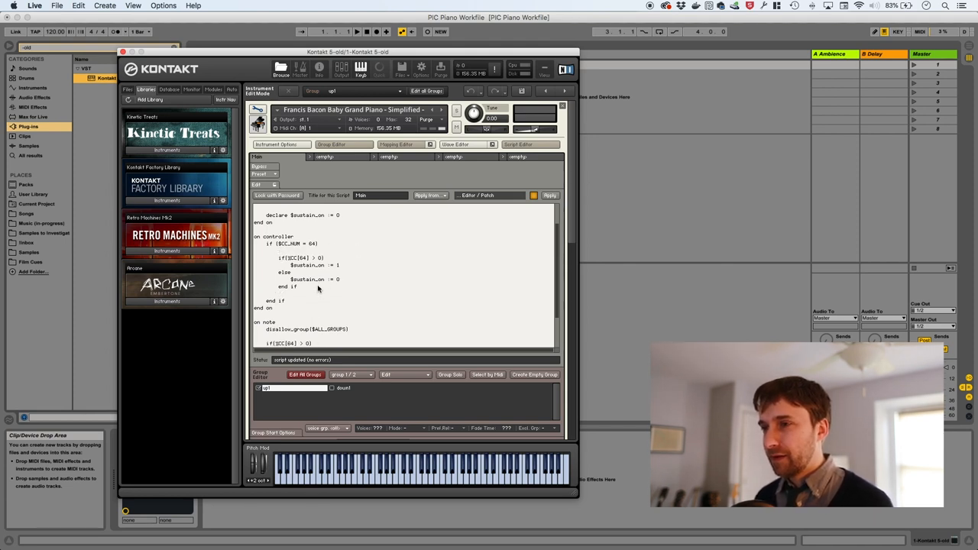
- Add message("Sustain pedal: " & $sustain_on) after the end if and apply the script
type("message(\"Sustain pedal: \")")
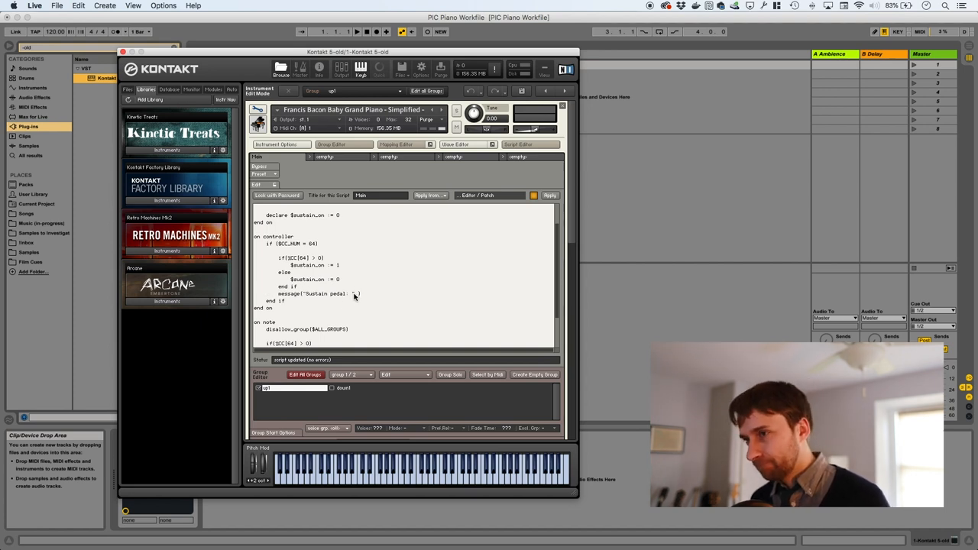
type("& $sustain_on")
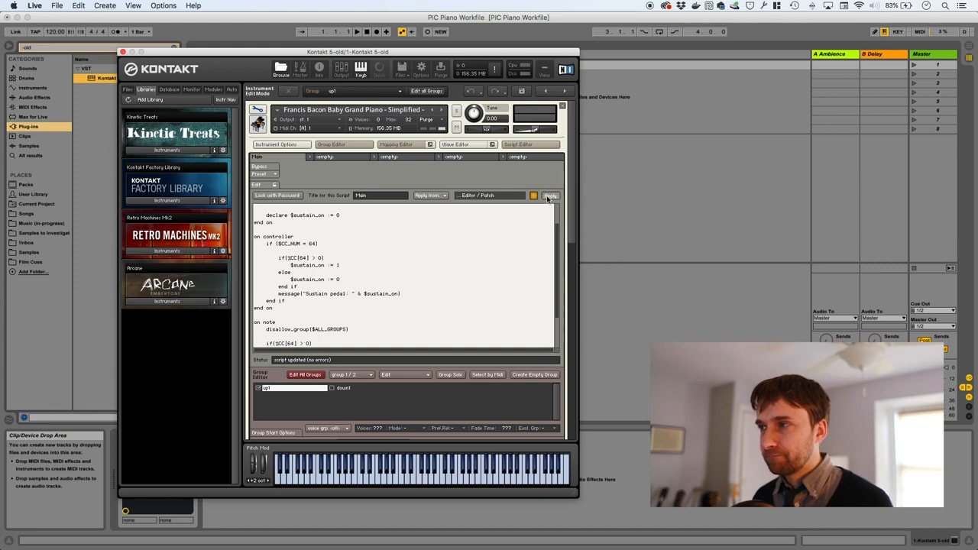
left_click(551, 195)
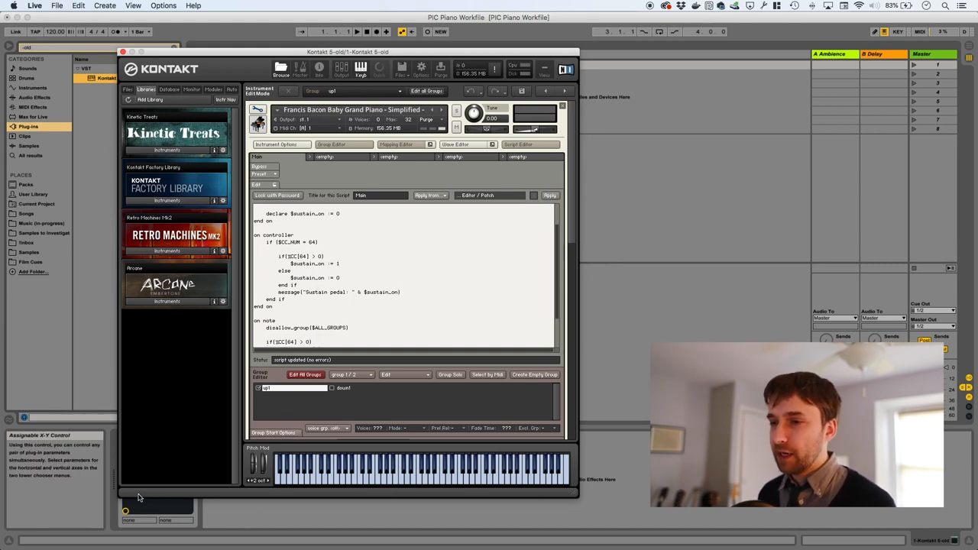
mouse_move(140, 501)
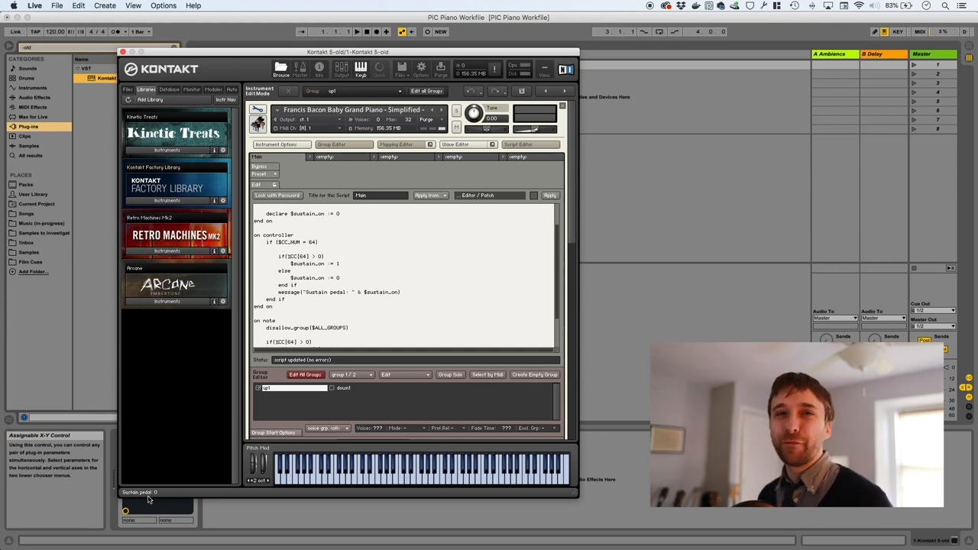
mouse_move(367, 300)
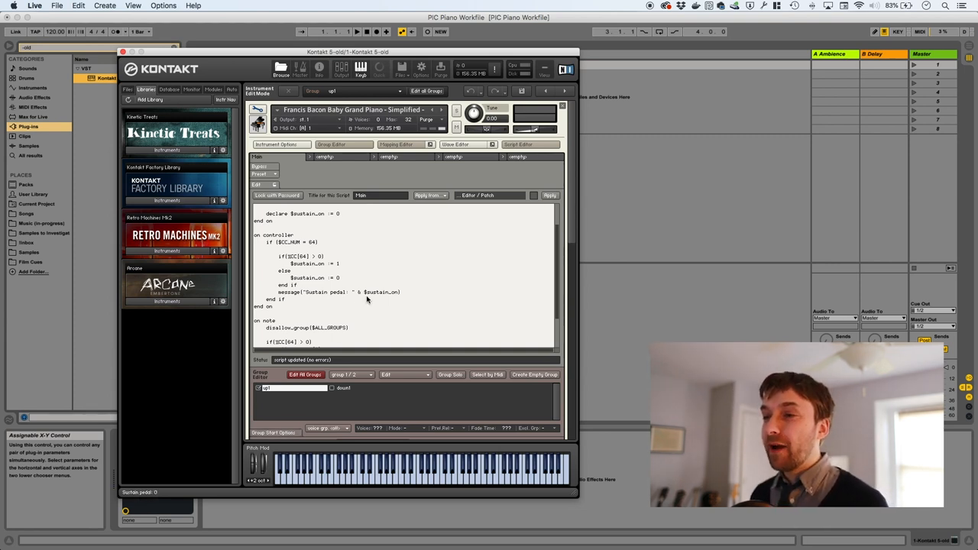
- In on note, replace the %CC[64] > 0 test with $sustain_on = 1 using the copied variable name
scroll("down", 3)
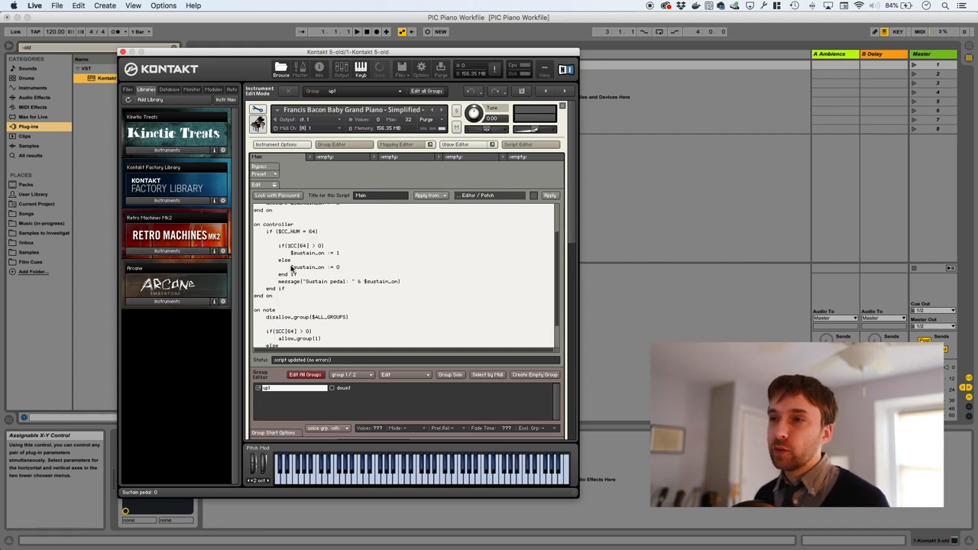
double_click(305, 253)
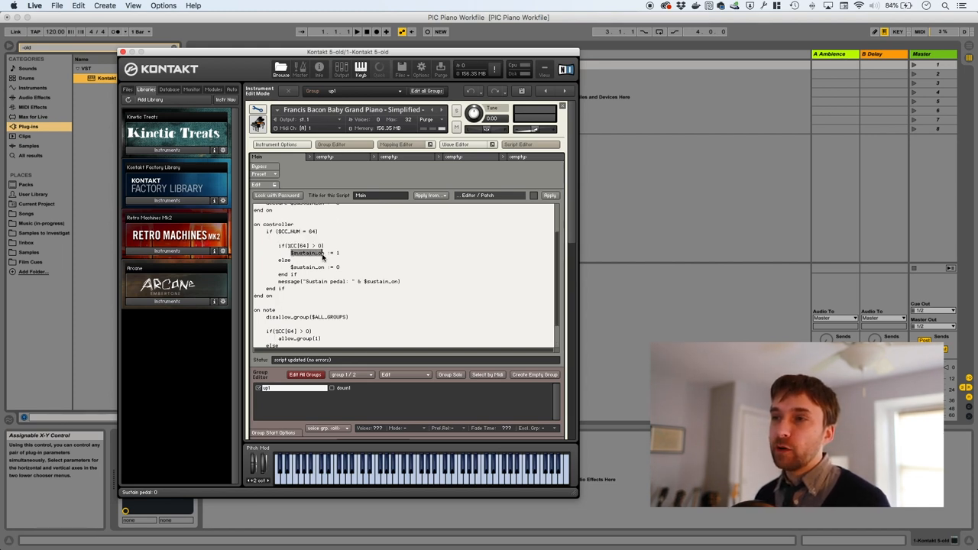
scroll("down", 3)
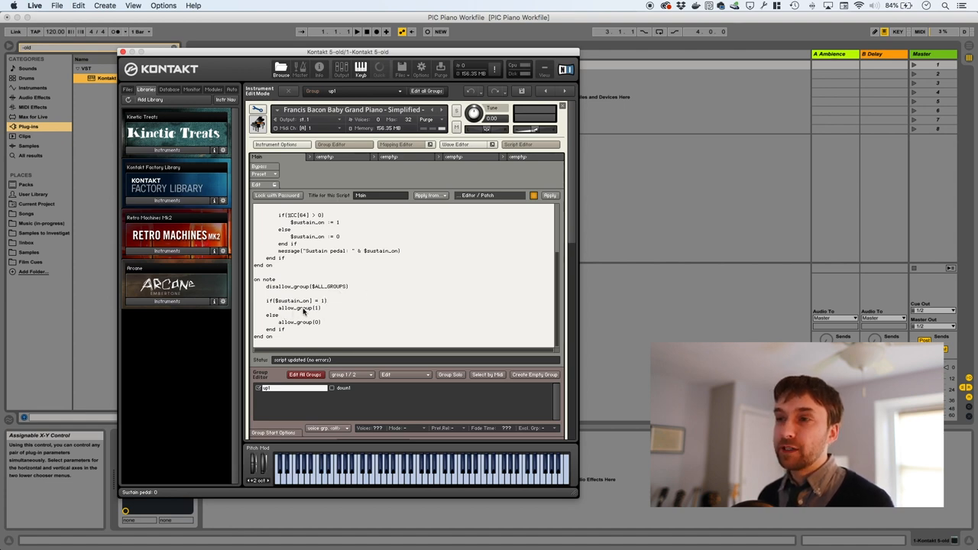
mouse_move(458, 266)
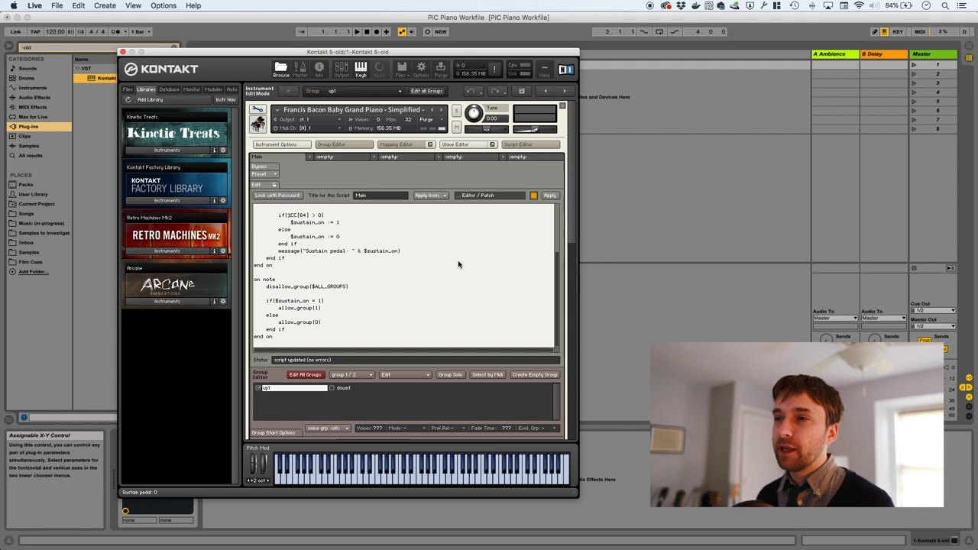